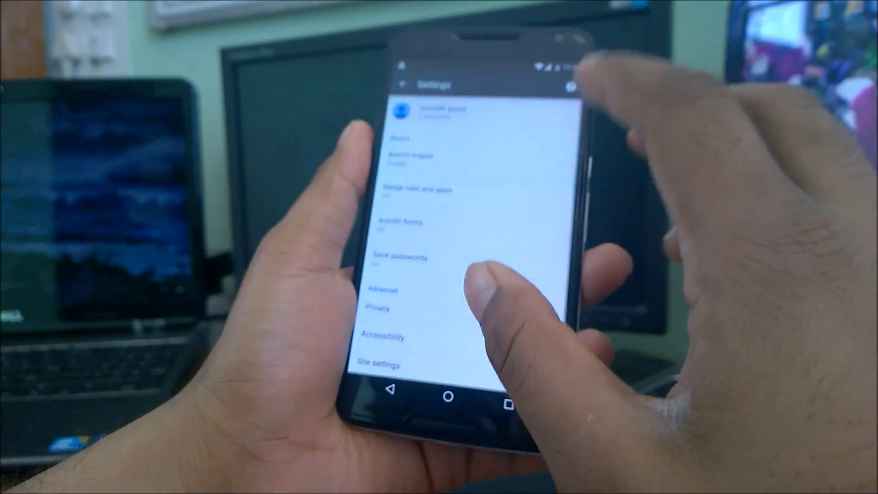
Go back from Chrome Settings to the m.youtube.com account page
click(437, 109)
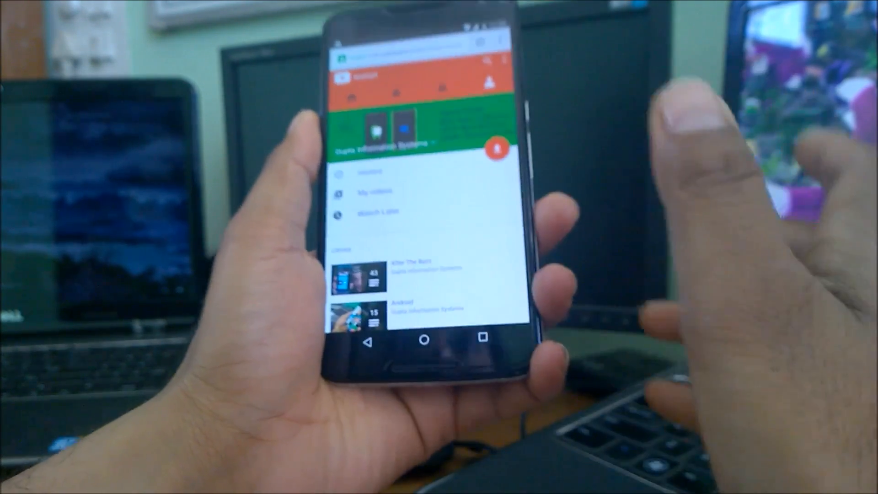
click(438, 340)
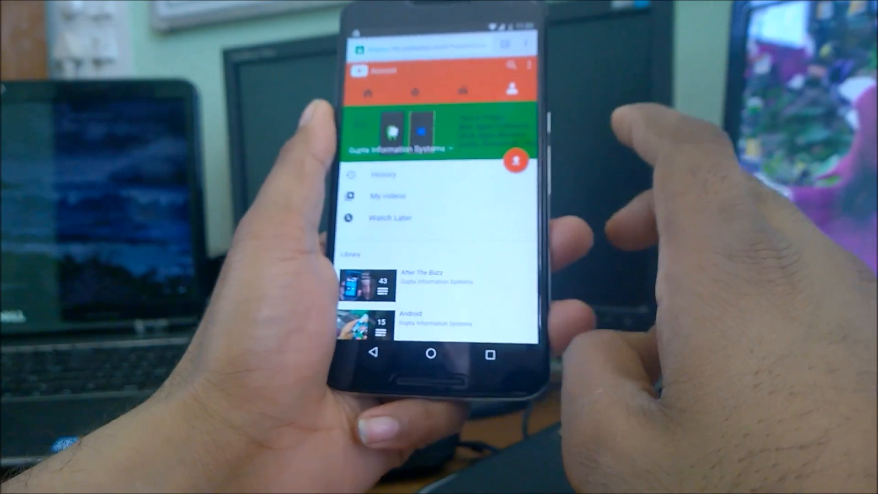
click(526, 57)
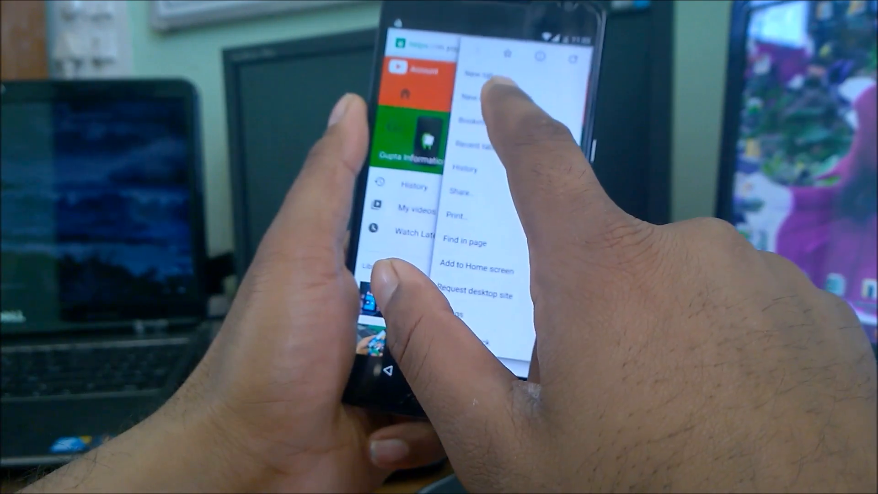
Open a new incognito tab from the overflow menu, then bring up the options list
click(476, 95)
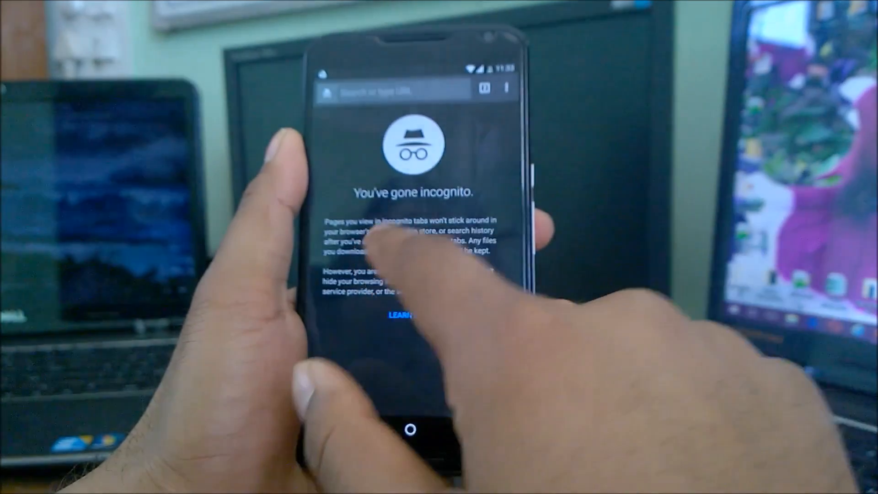
click(392, 90)
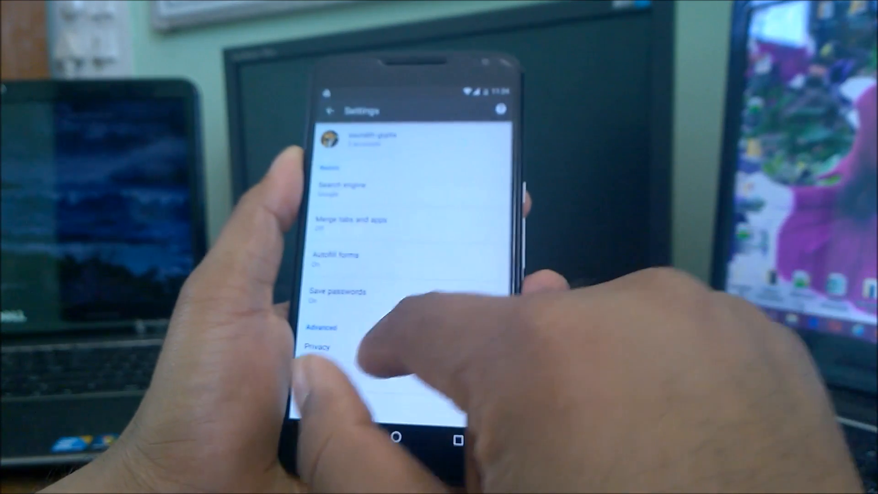
Return to the incognito tab, load msn.com, and open its overflow menu
click(347, 219)
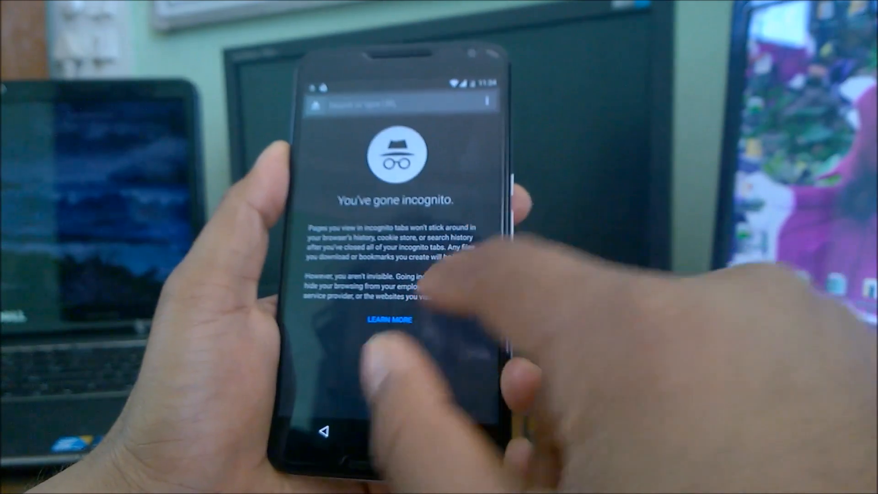
click(397, 104)
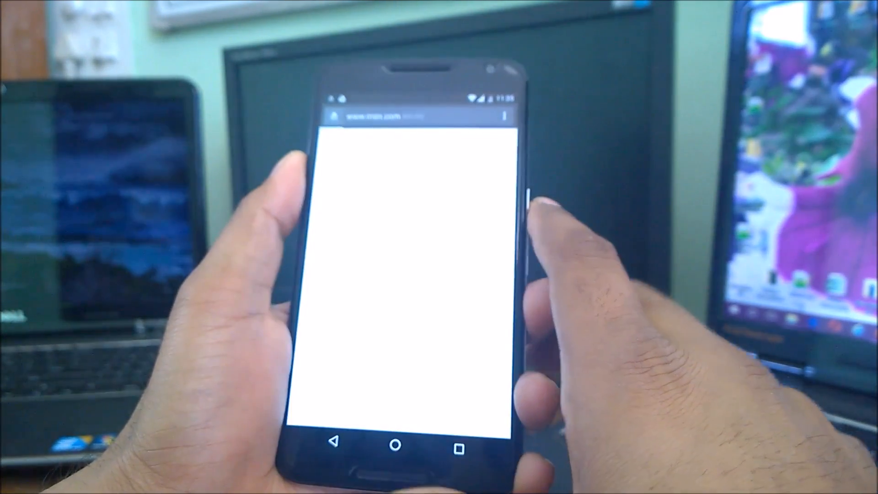
click(504, 116)
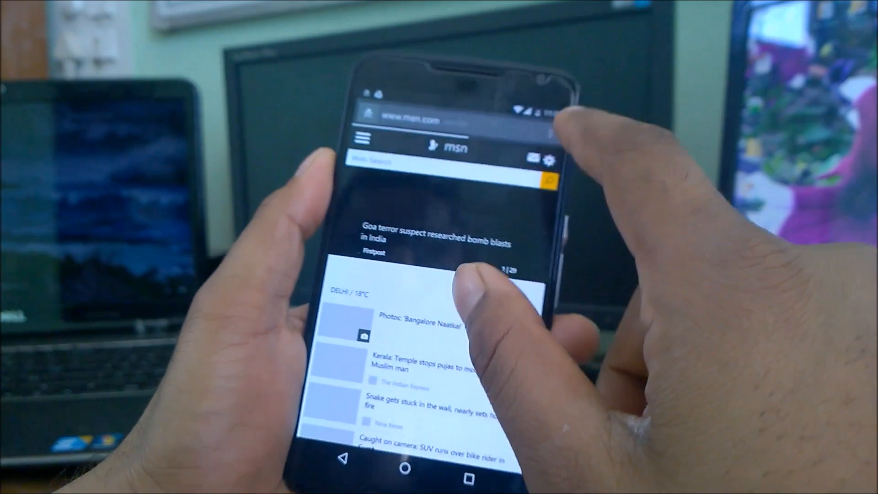
click(363, 138)
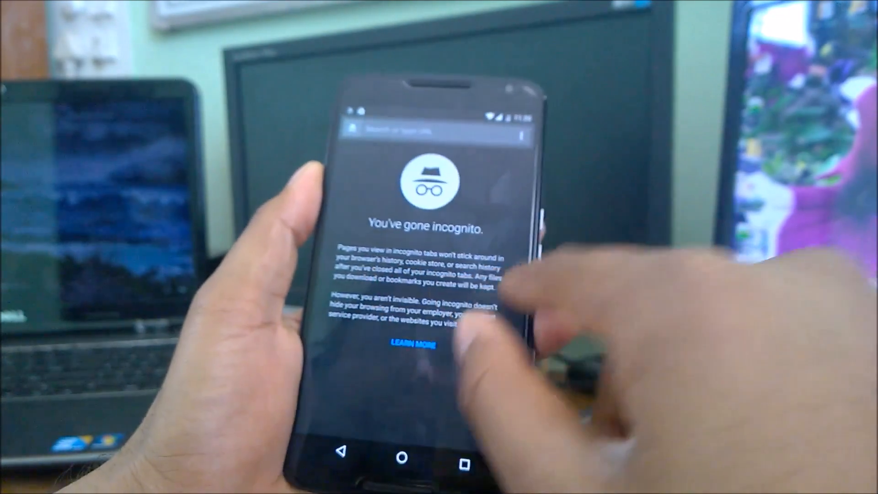
Open Facebook in a regular tab, view Recent tabs, then start typing msn incognito
click(518, 132)
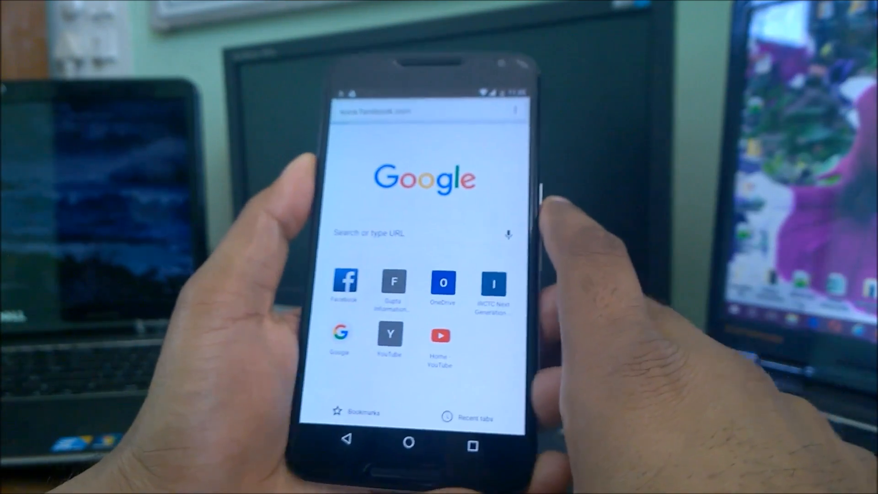
click(345, 281)
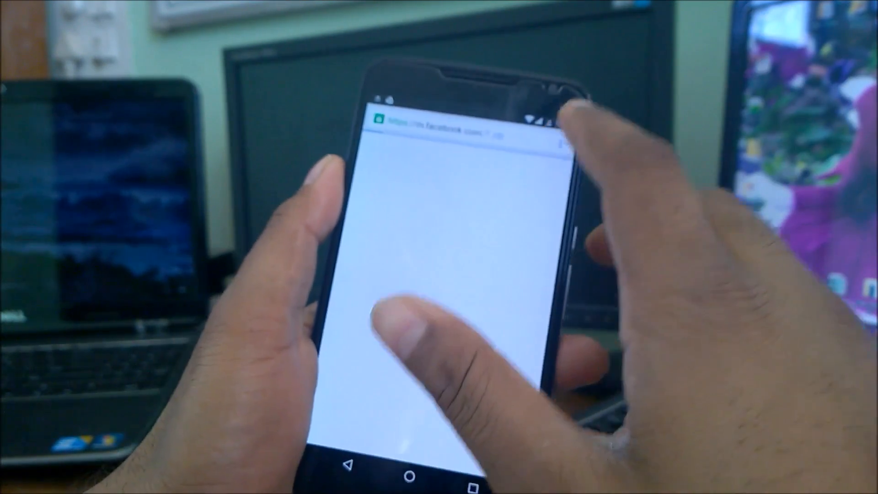
click(559, 120)
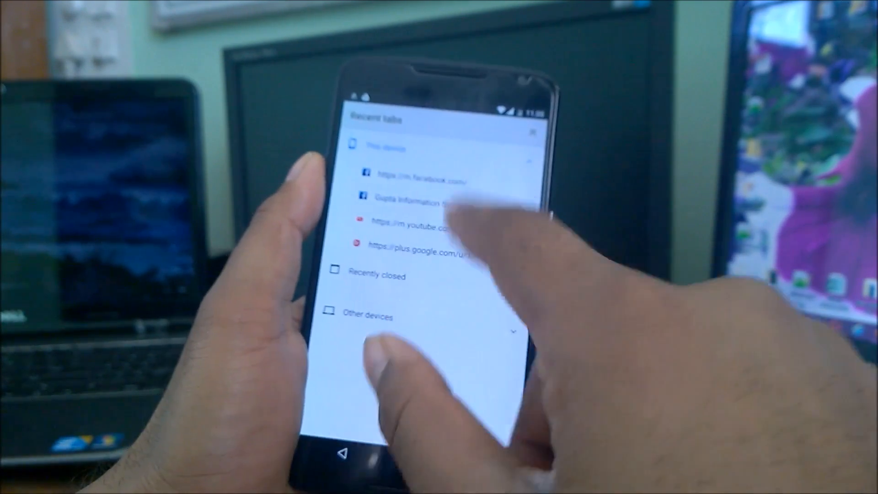
click(415, 179)
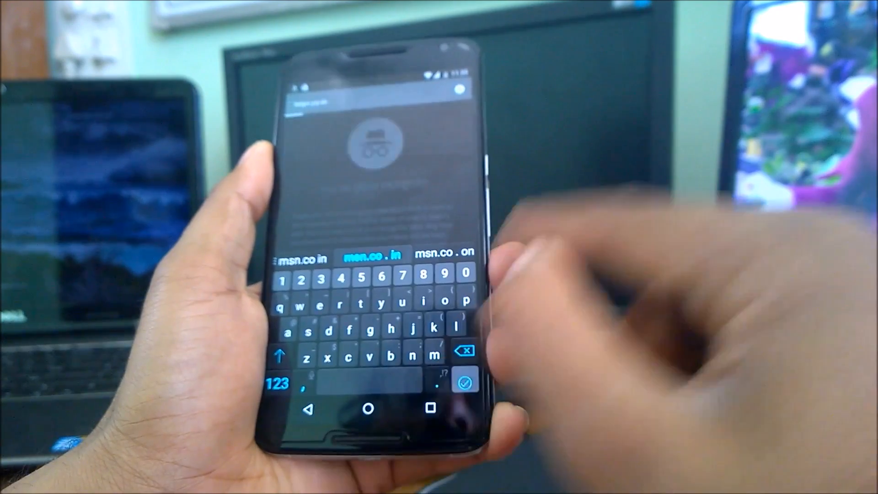
Switch to the regular Facebook tab through the tab switcher
click(464, 382)
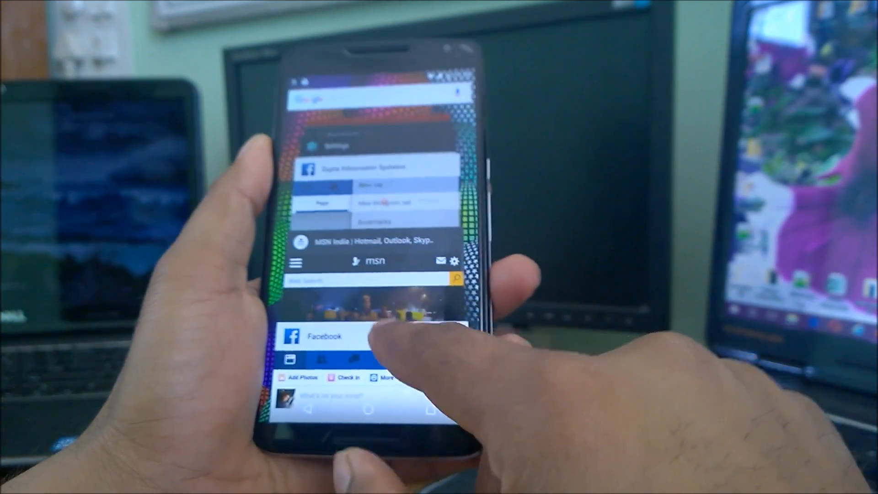
click(465, 92)
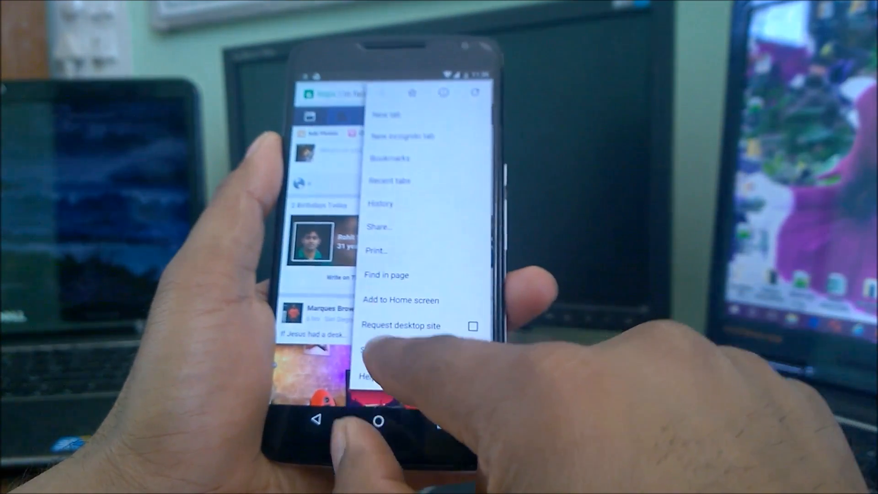